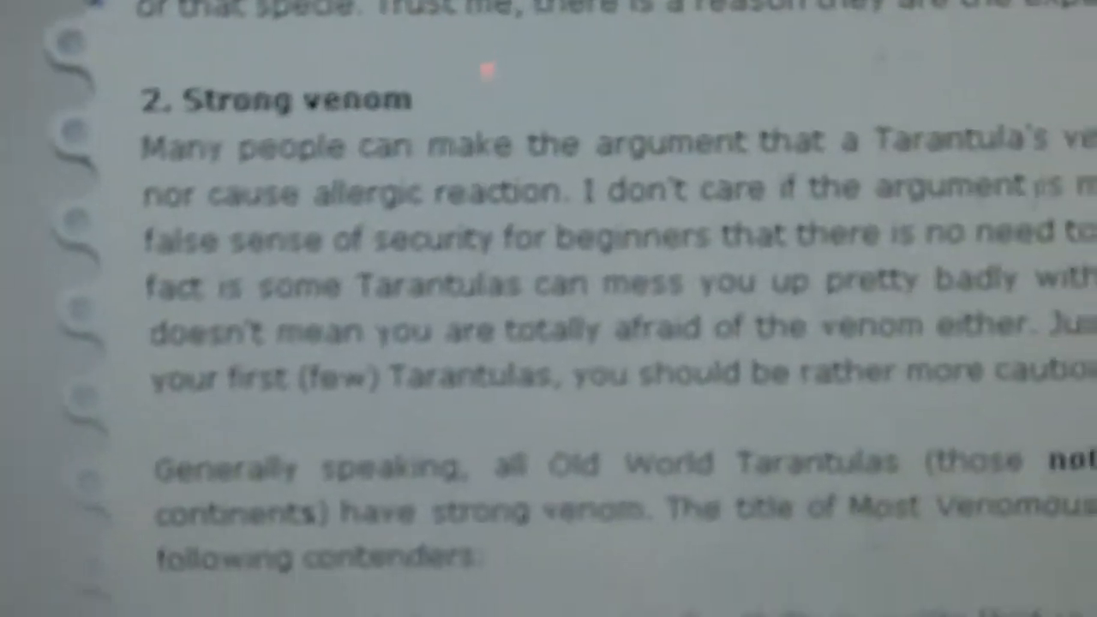
scroll("down", 3)
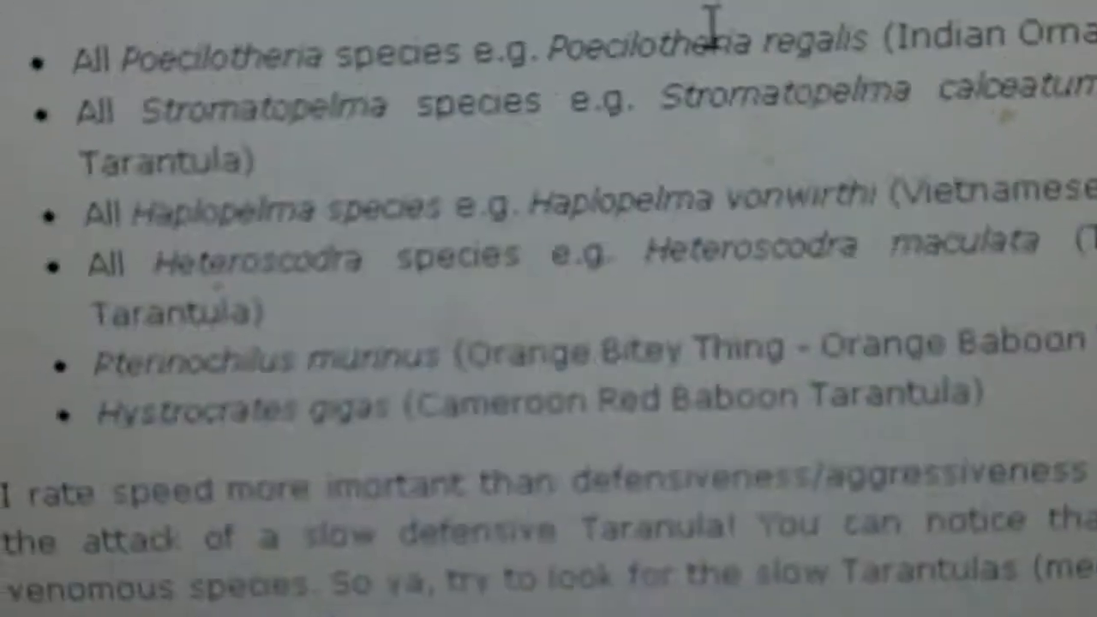
scroll("down", 3)
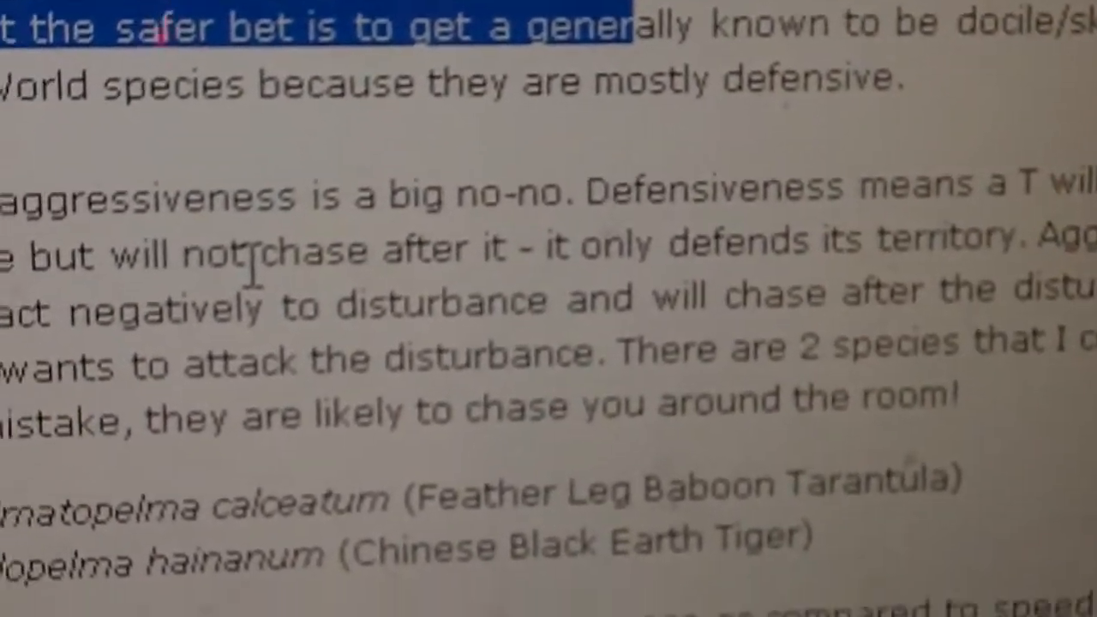
scroll("down", 3)
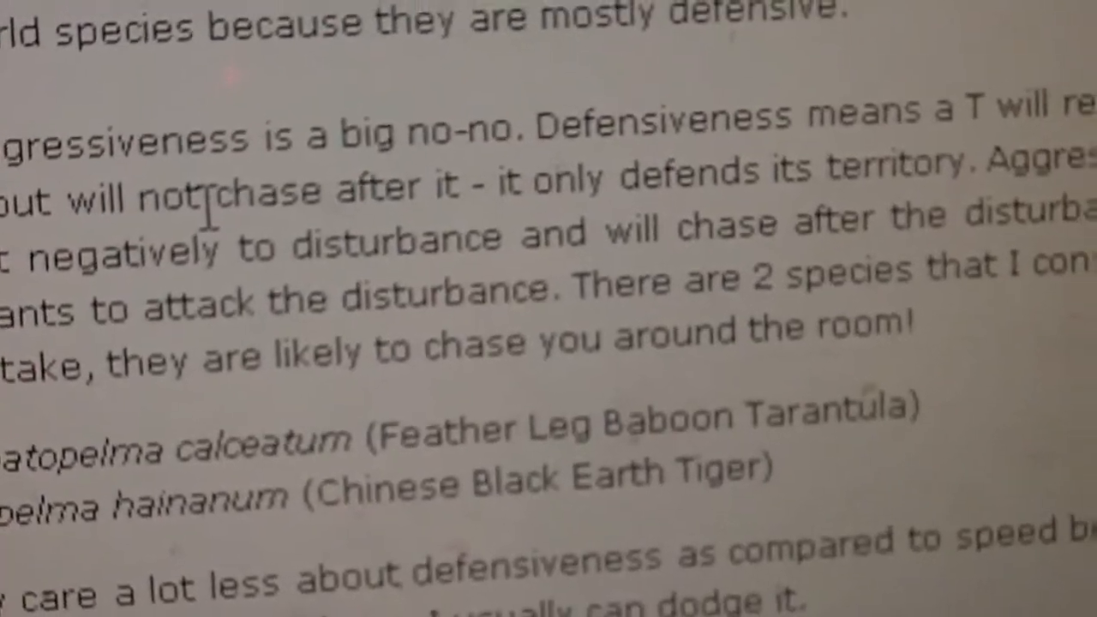
scroll("down", 3)
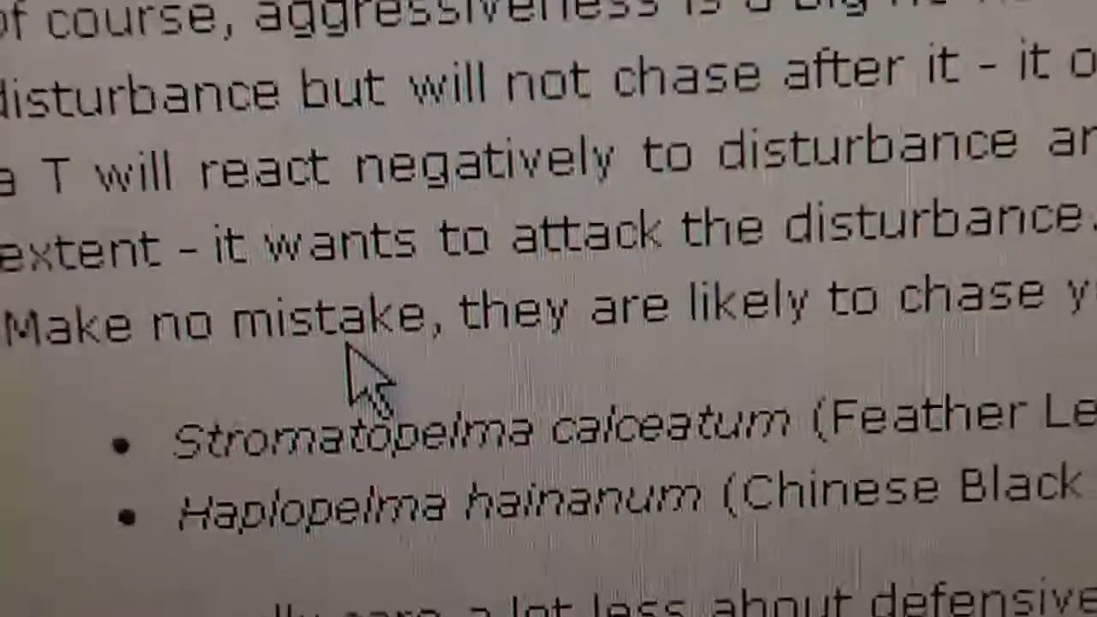
scroll("down", 3)
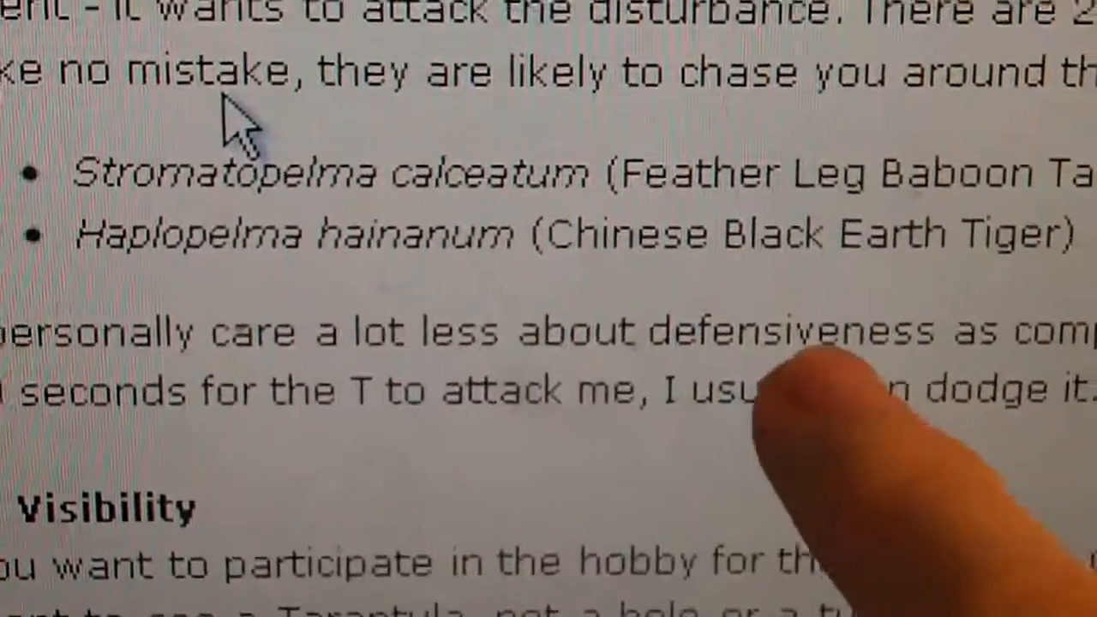
scroll("down", 3)
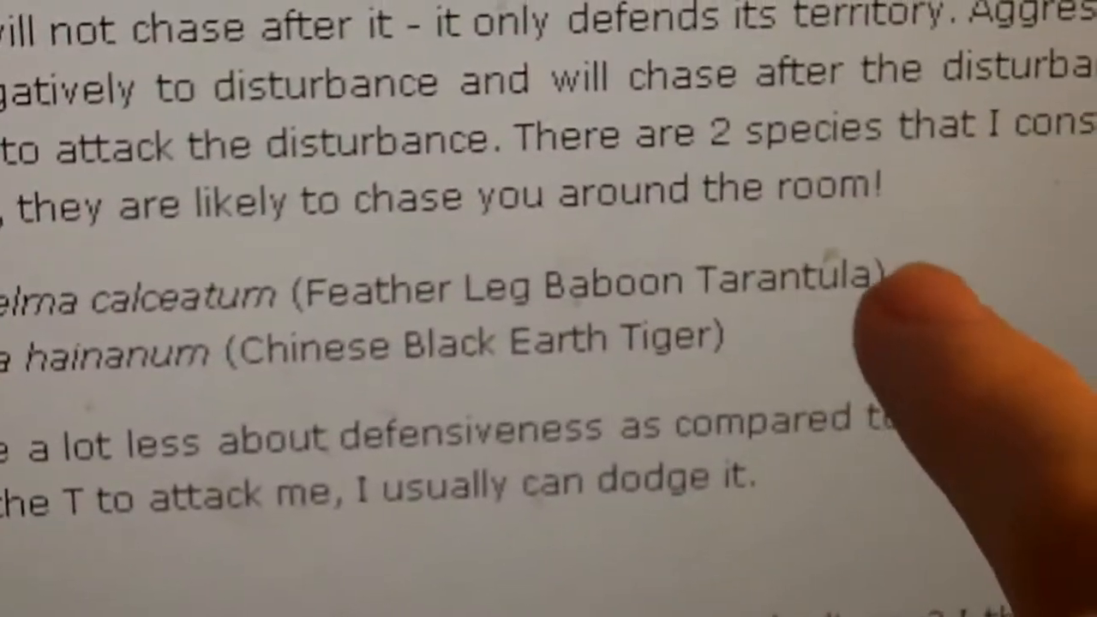